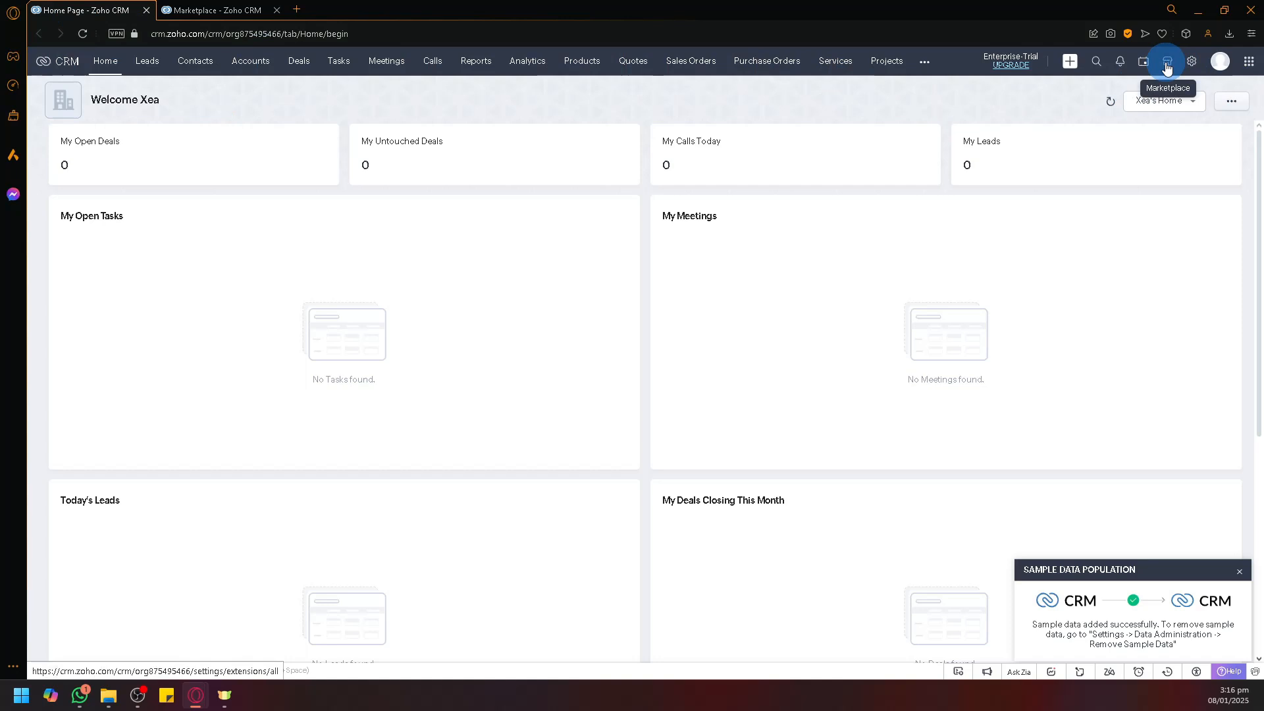
Step: Open Setup's Marketplace page listing All Extensions with their category filters
click(1166, 62)
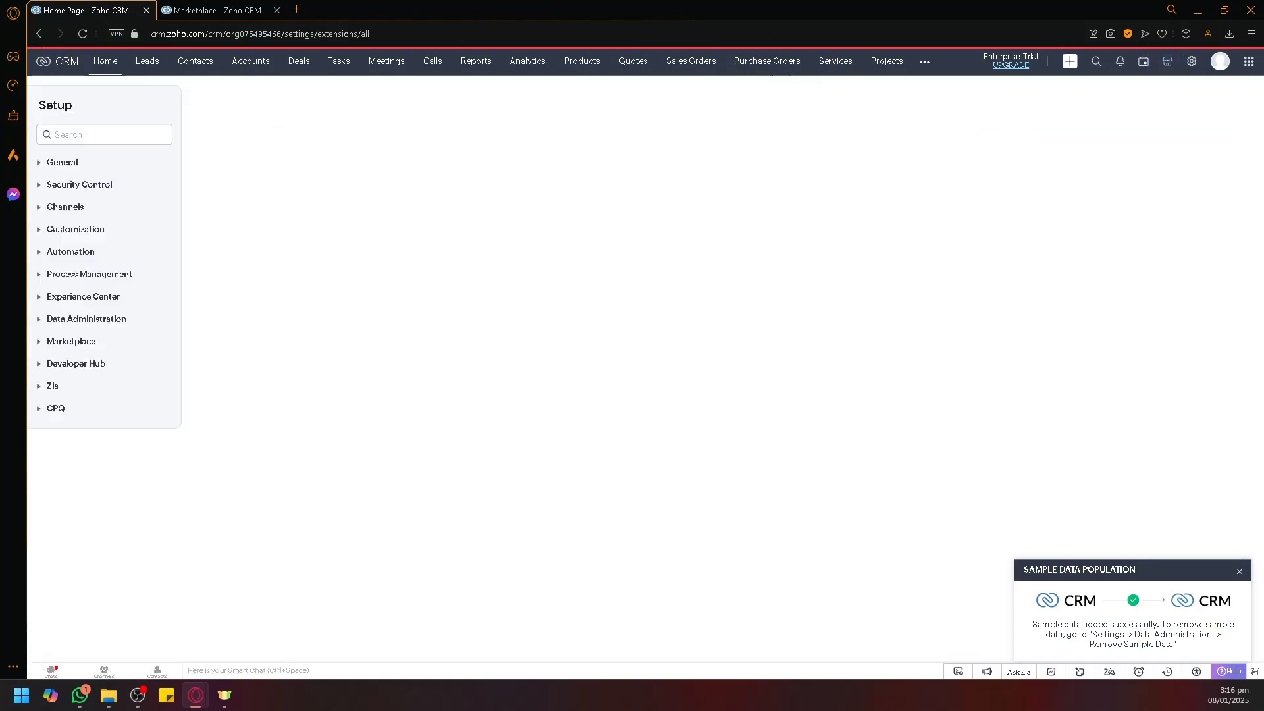
click(71, 341)
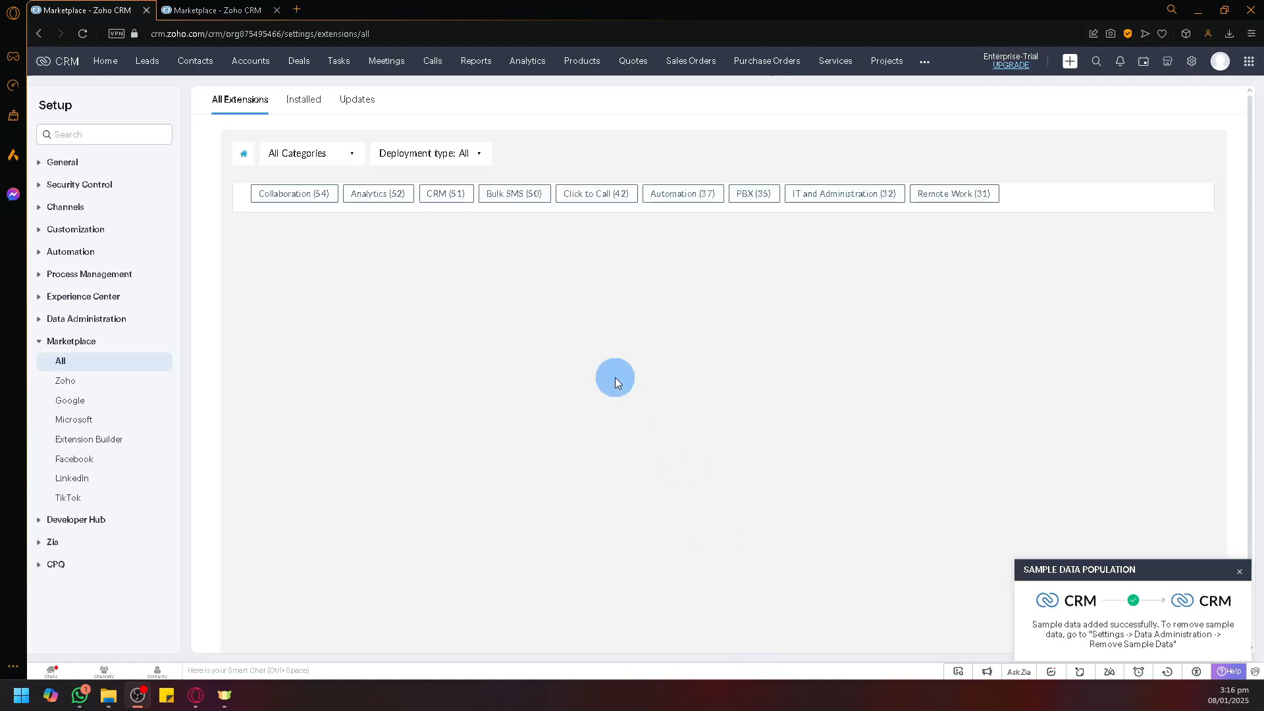